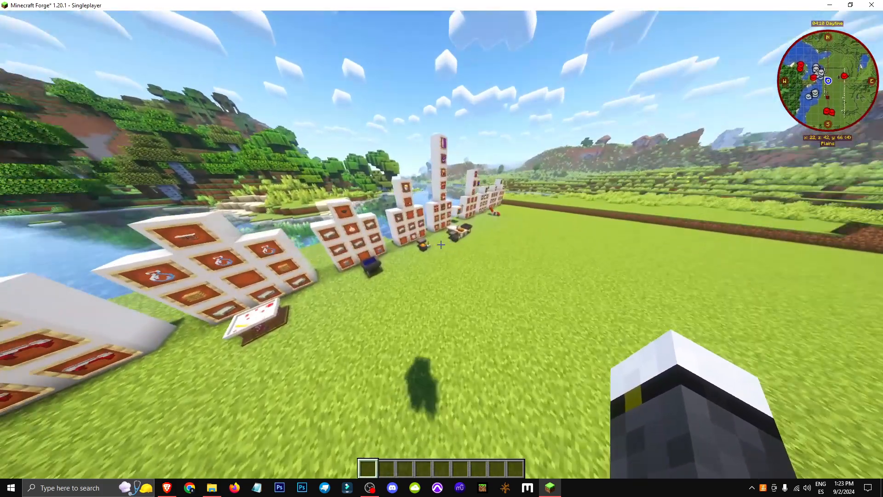
{"action": "mouse_move", "coordinate": [441, 244]}
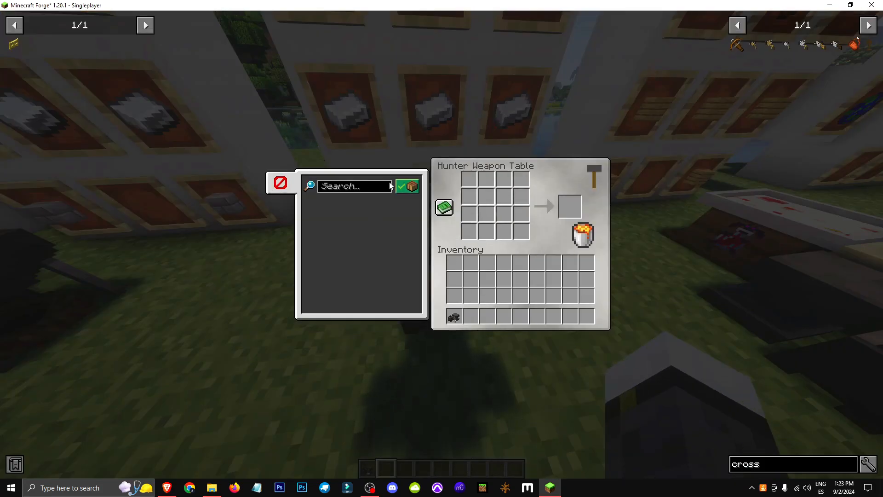
Step: Leave the Hunter Weapon Table GUI and return to the world
{"action": "key", "text": "Escape"}
{"action": "type", "text": "hunter"}
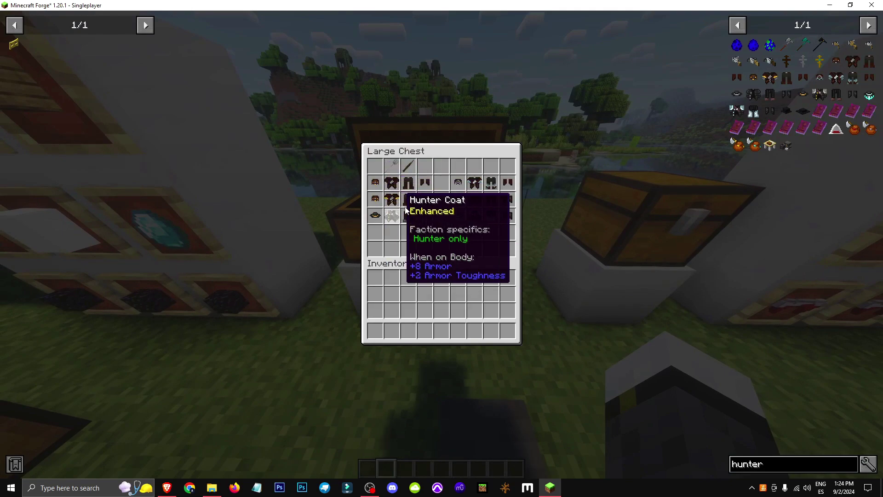
{"action": "mouse_move", "coordinate": [506, 182]}
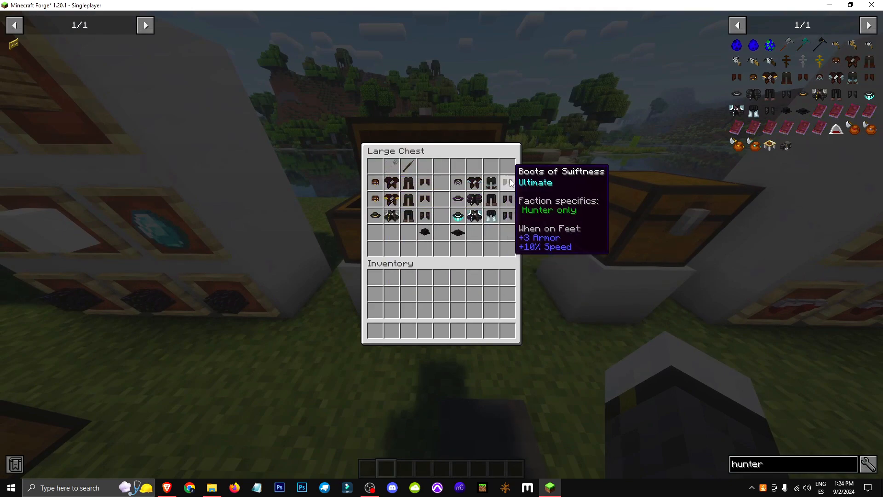
{"action": "mouse_move", "coordinate": [491, 216]}
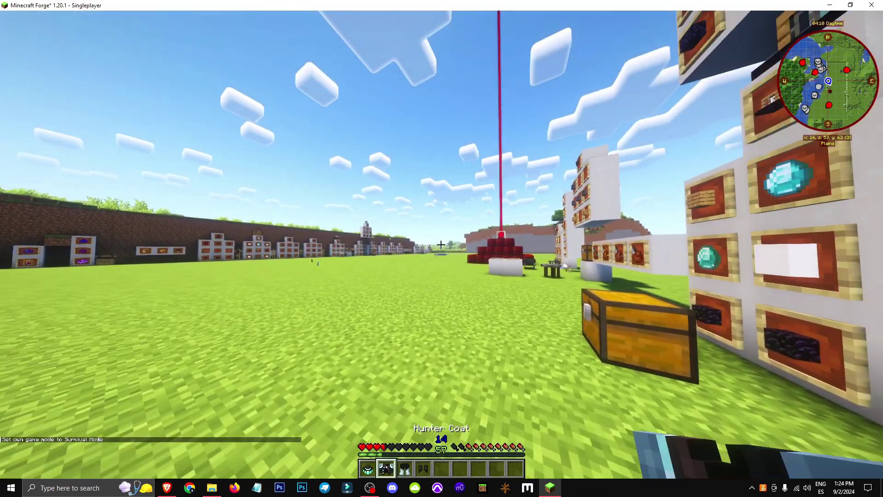
Step: Close the chest with the inventory key while holding the Hunter Coat
{"action": "key", "text": "e"}
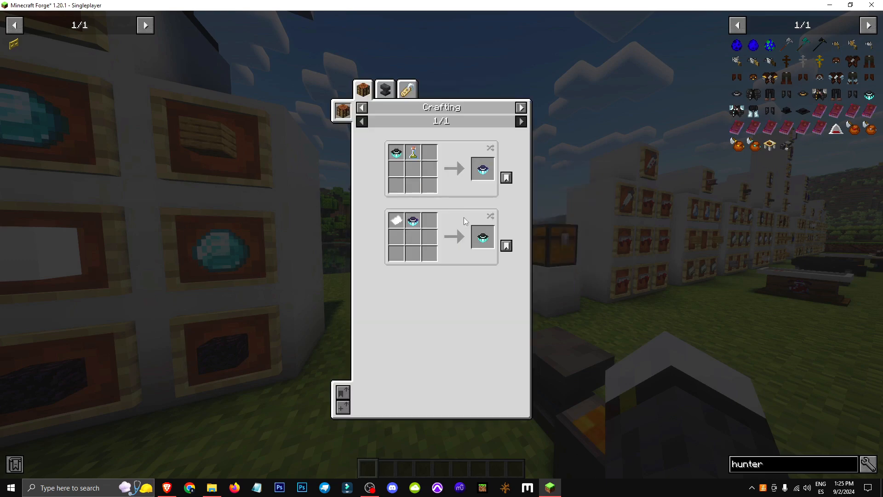
Step: Switch the recipe viewer to the Hunter Weapon Table tab for the helmet
{"action": "left_click", "coordinate": [407, 90]}
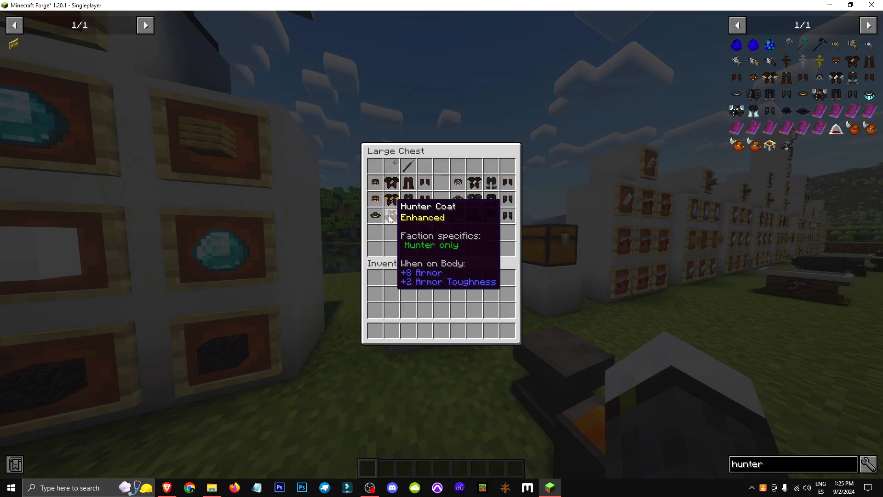
{"action": "mouse_move", "coordinate": [408, 200]}
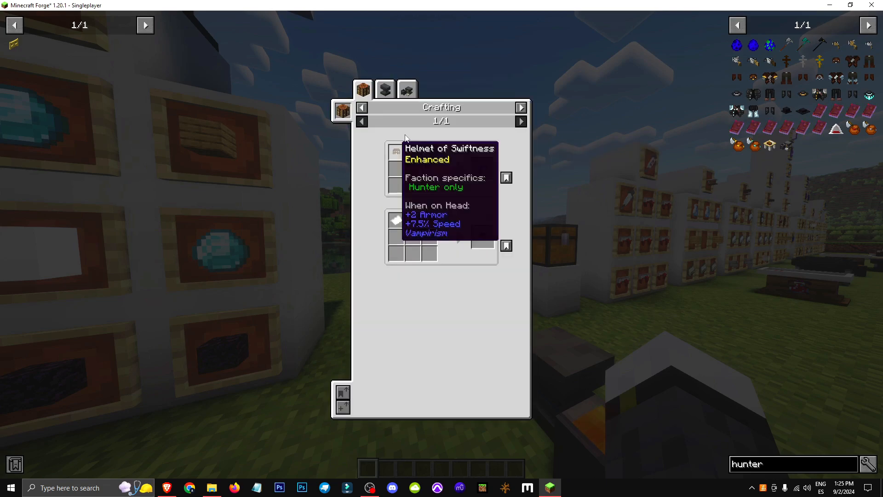
Step: Check the coat's Hunter Weapon Table recipe, then return to the ordinary crafting recipes
{"action": "left_click", "coordinate": [406, 89]}
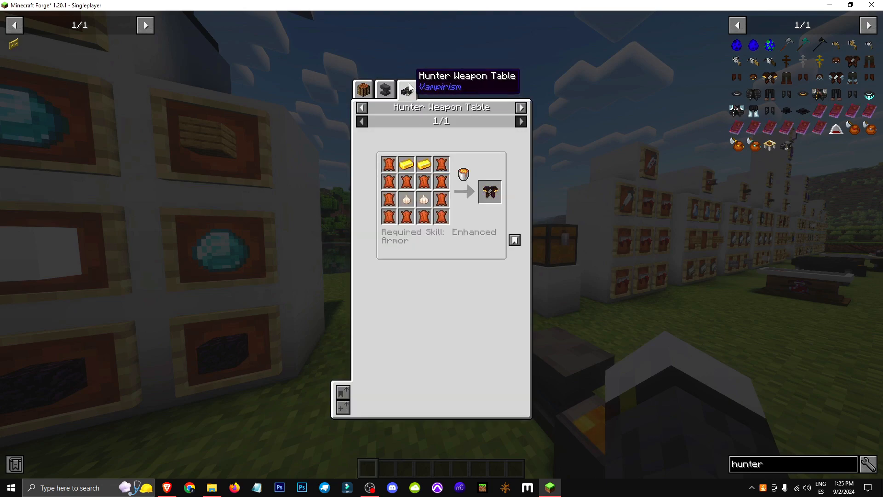
{"action": "left_click", "coordinate": [362, 89]}
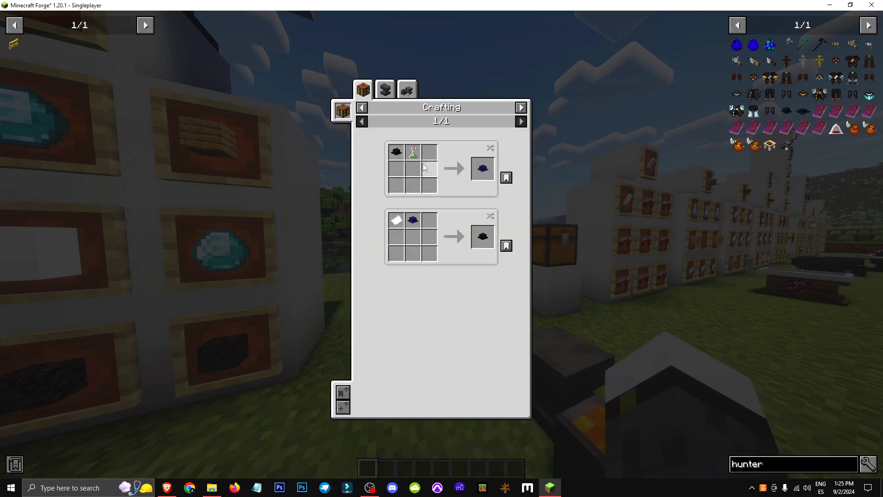